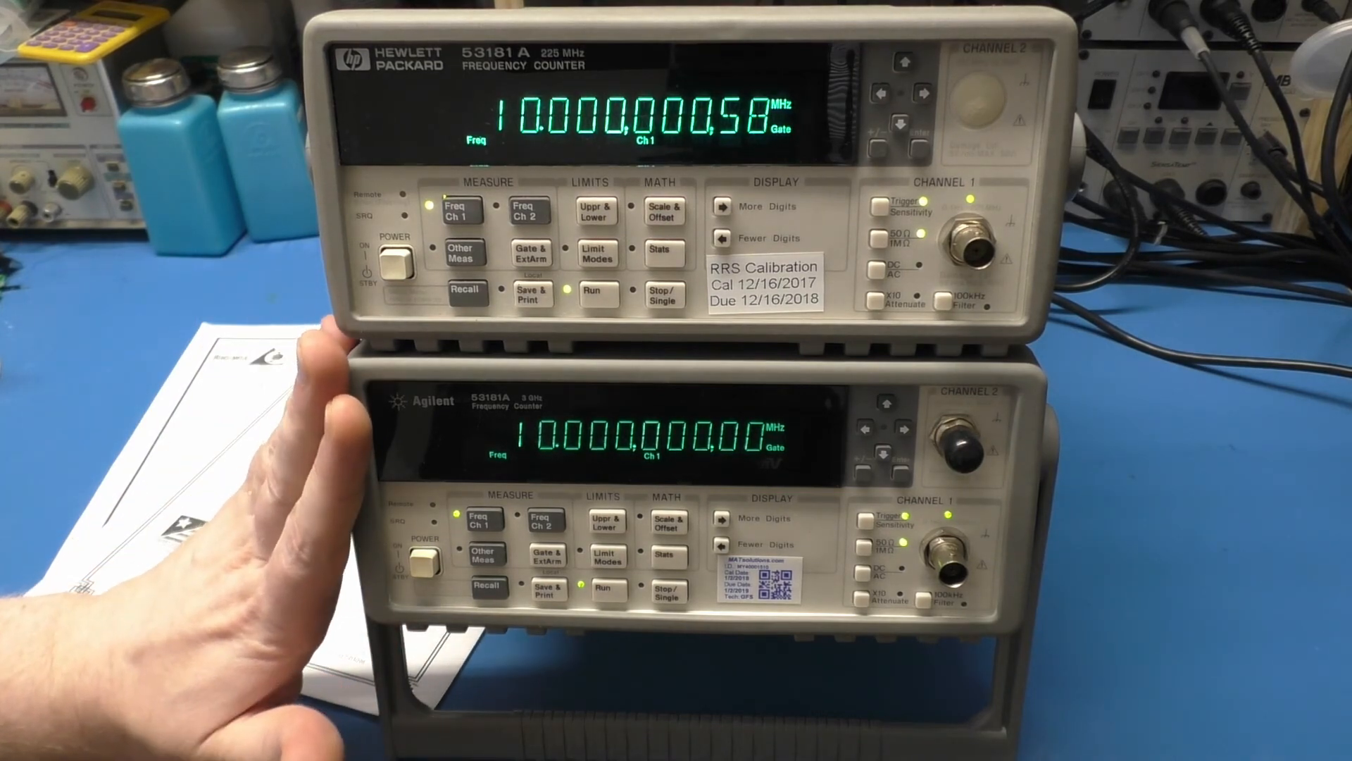
mouse_move(215, 483)
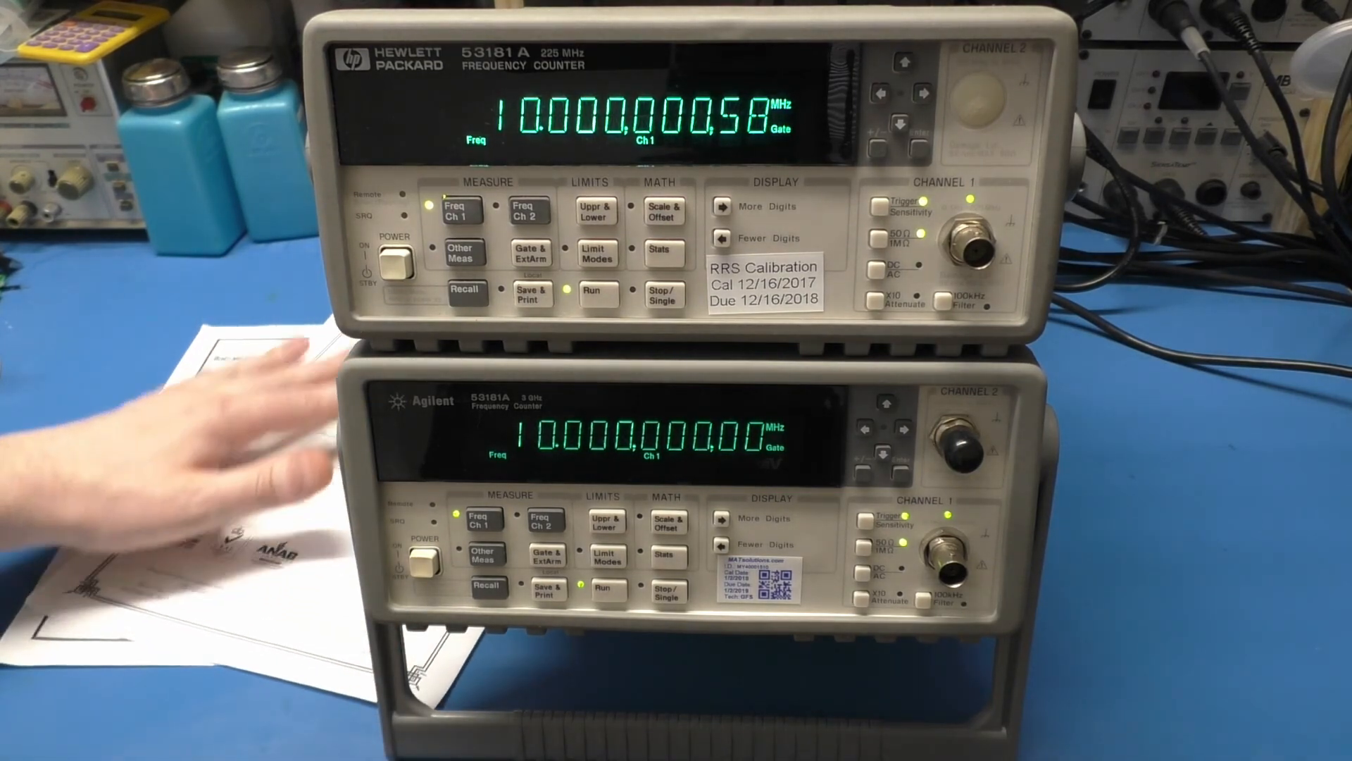